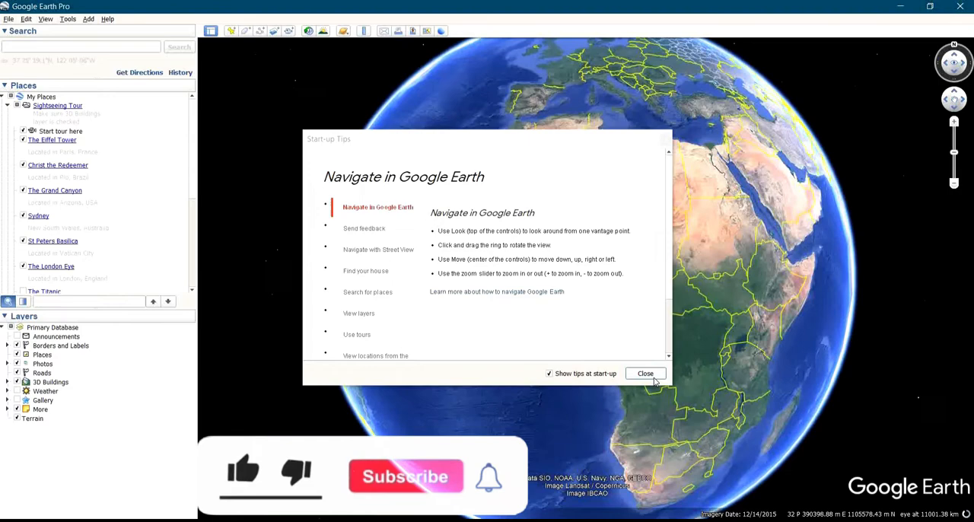
Close the Start-up Tips dialog to reveal the map of the industrial area.
click(645, 373)
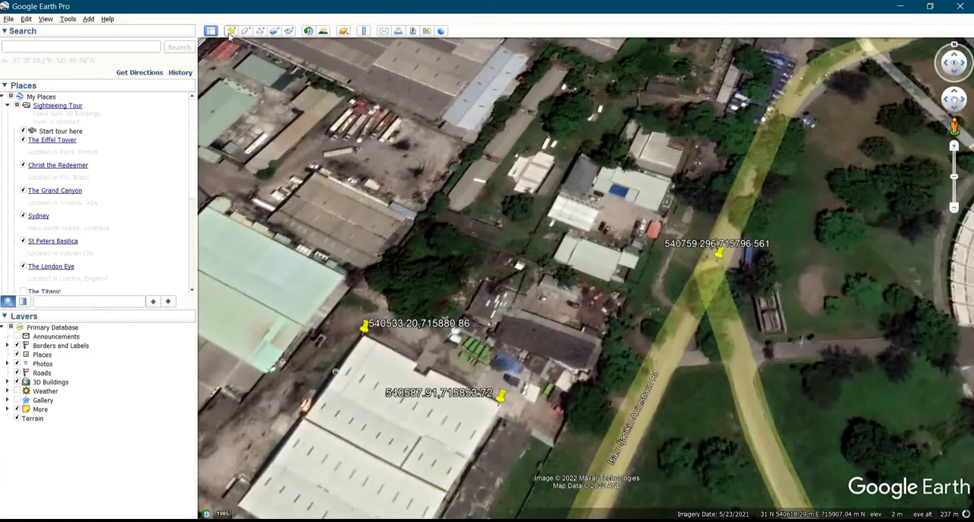
click(231, 30)
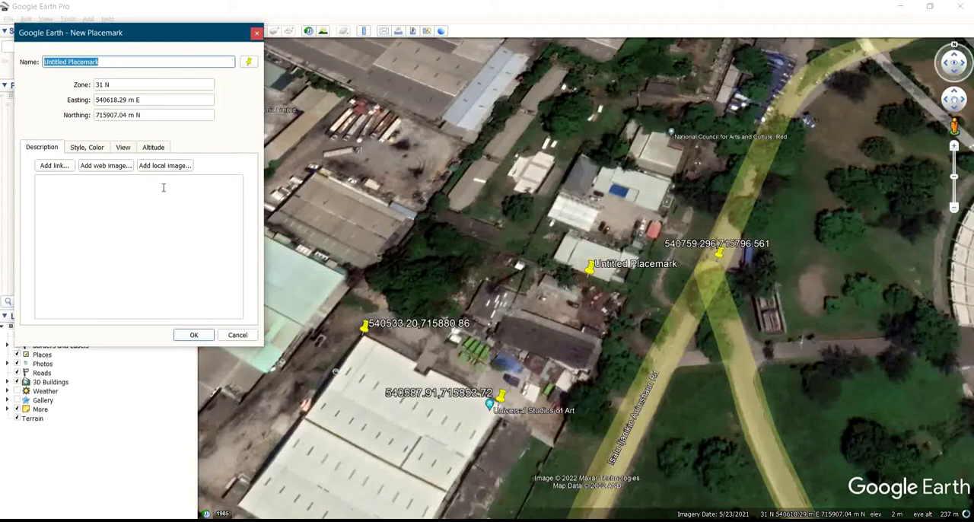
click(237, 335)
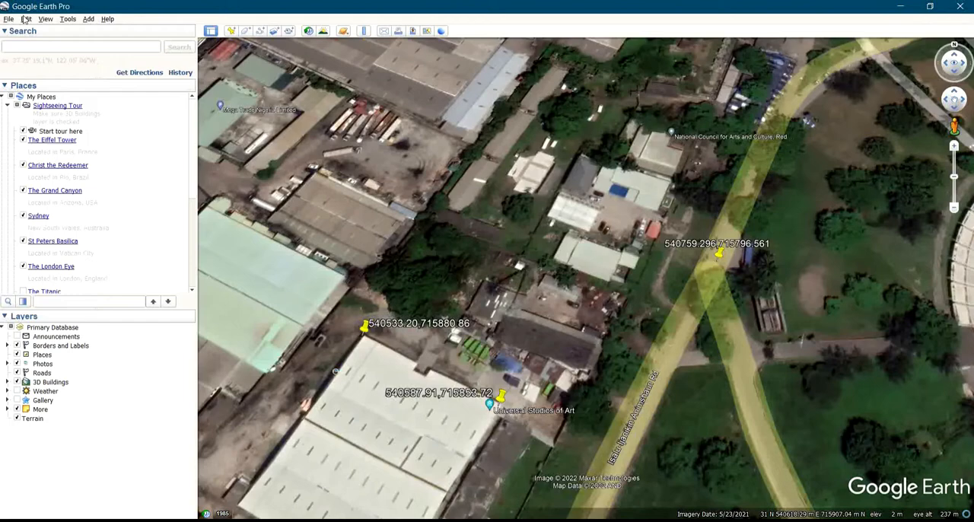
Open Tools > Options, browse the Cache, Touring, Navigation and General tabs, then return to 3D View.
click(68, 19)
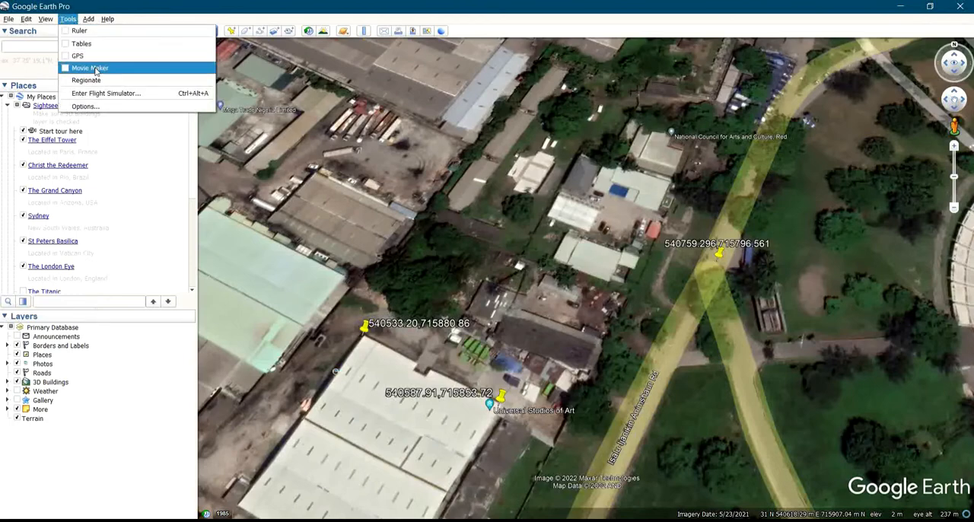
click(84, 106)
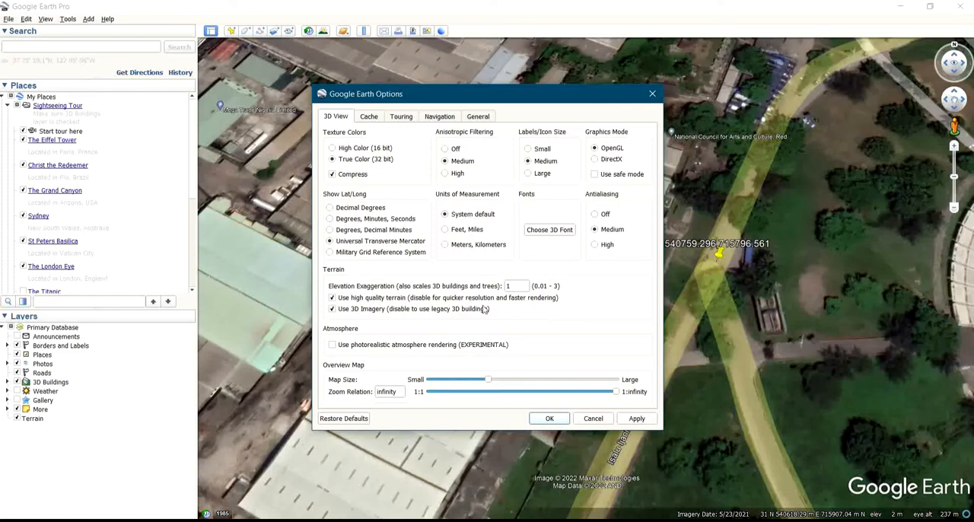
mouse_move(364, 128)
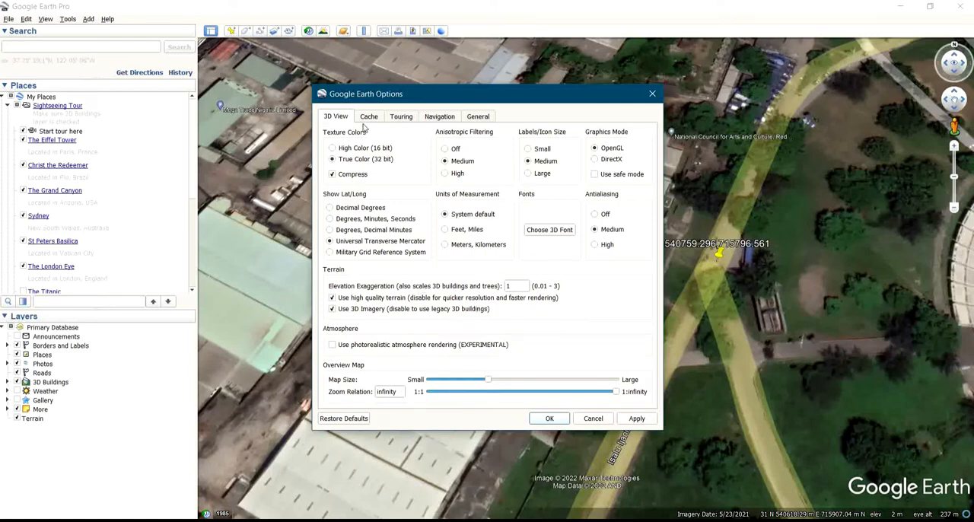
click(369, 115)
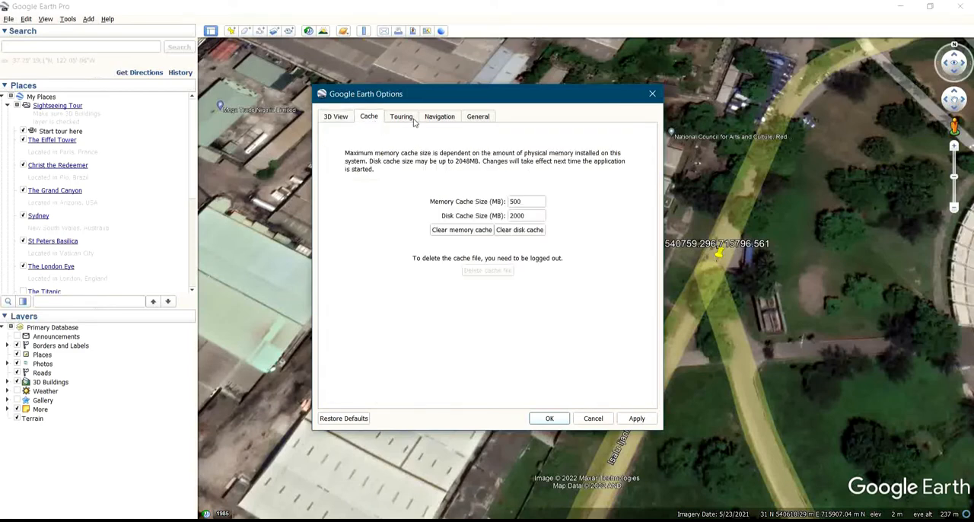
click(400, 116)
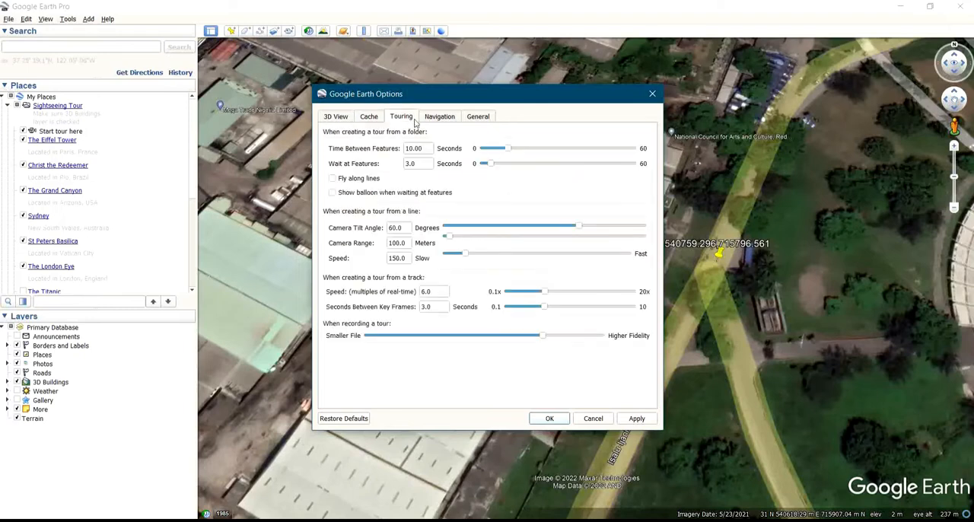
click(439, 115)
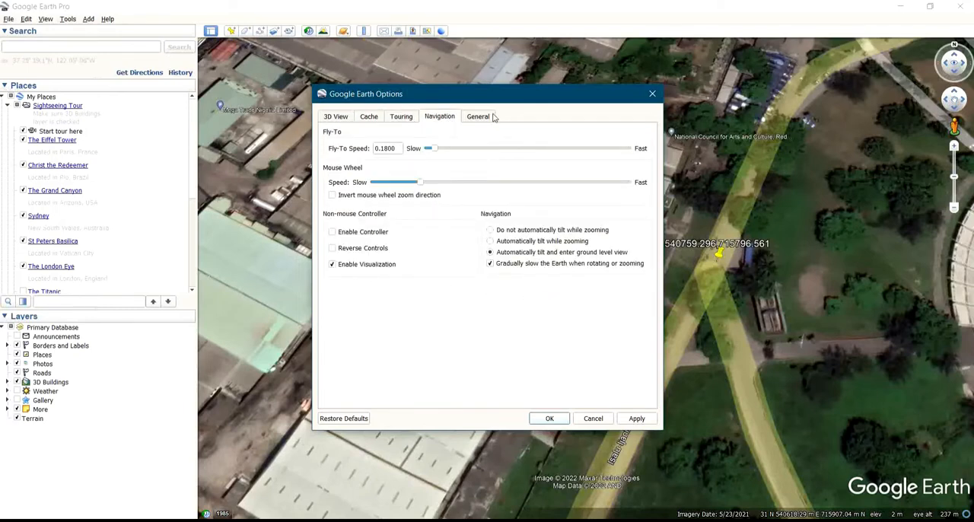
click(478, 116)
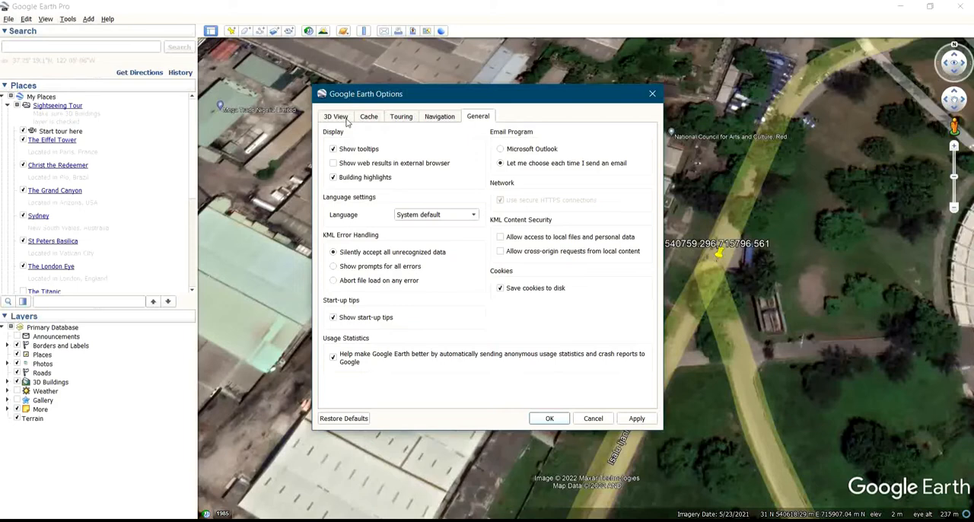
click(334, 115)
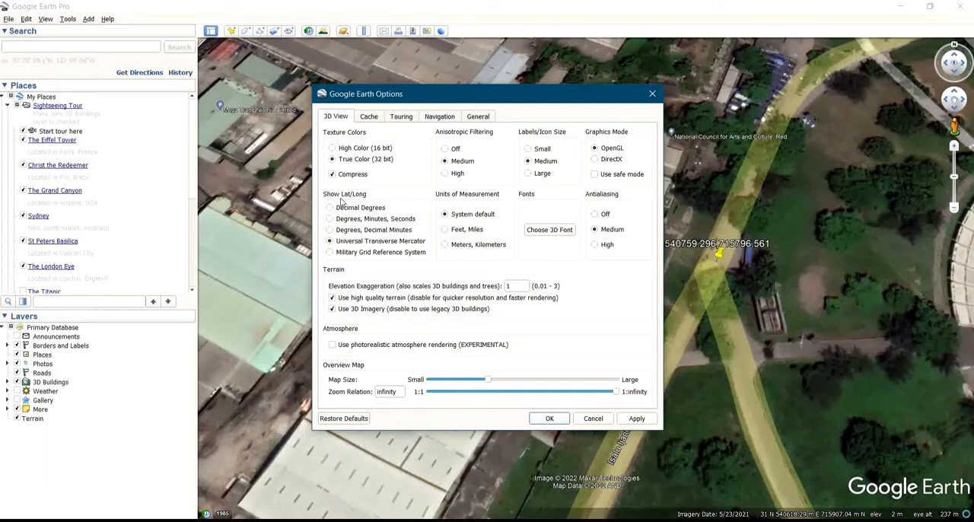
mouse_move(342, 201)
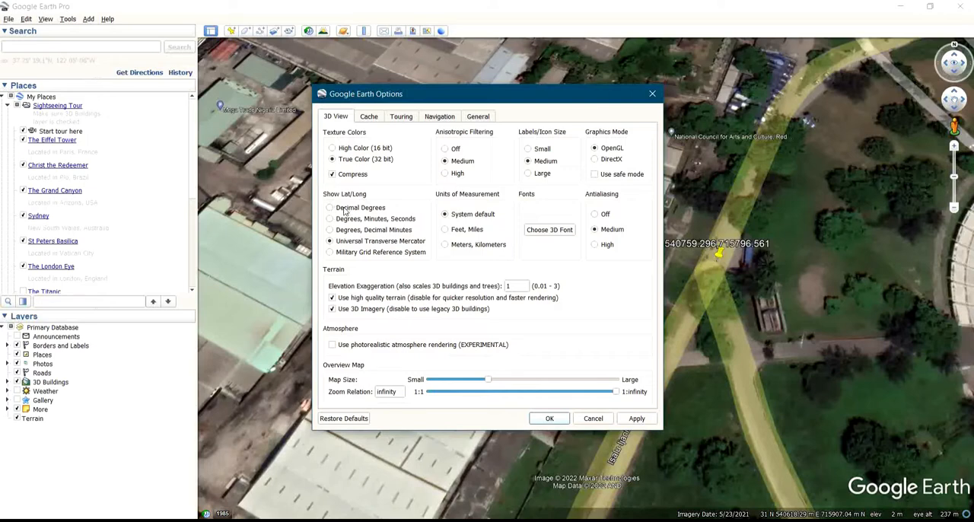
Try Decimal Degrees, UTM and Military Grid, then select Degrees, Minutes, Seconds for Show Lat/Long.
click(330, 208)
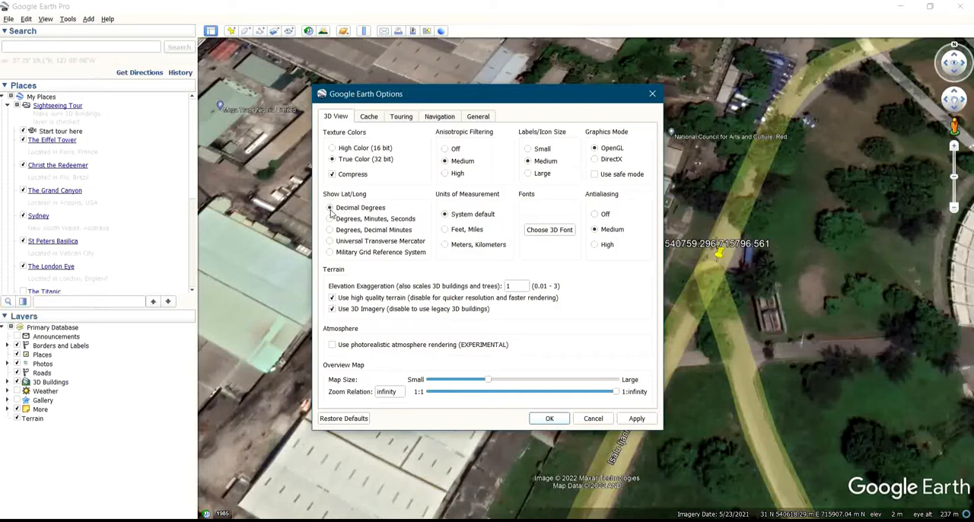
click(331, 207)
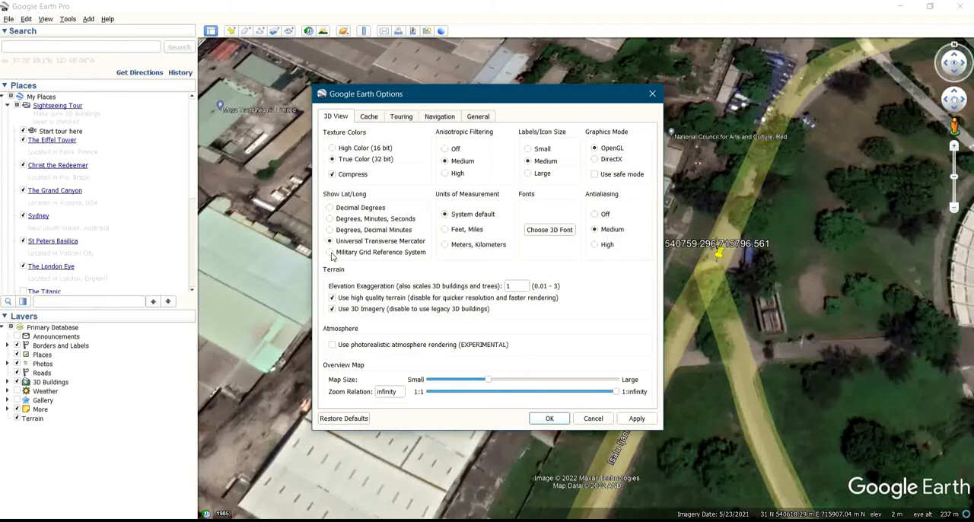
mouse_move(331, 252)
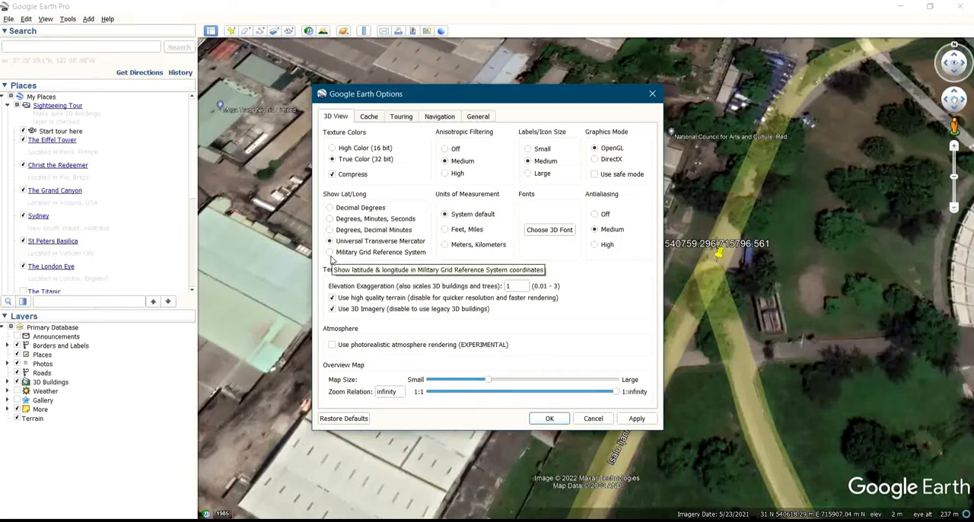
click(330, 252)
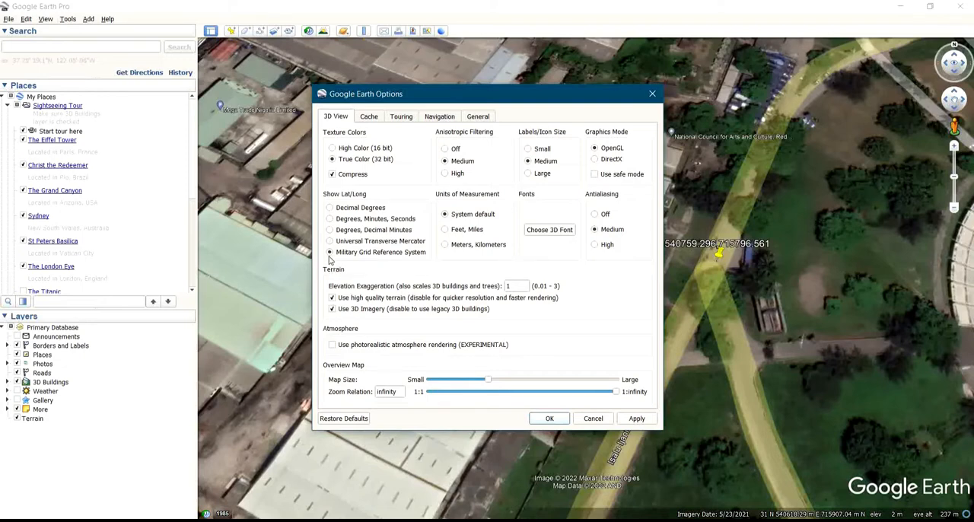
mouse_move(330, 218)
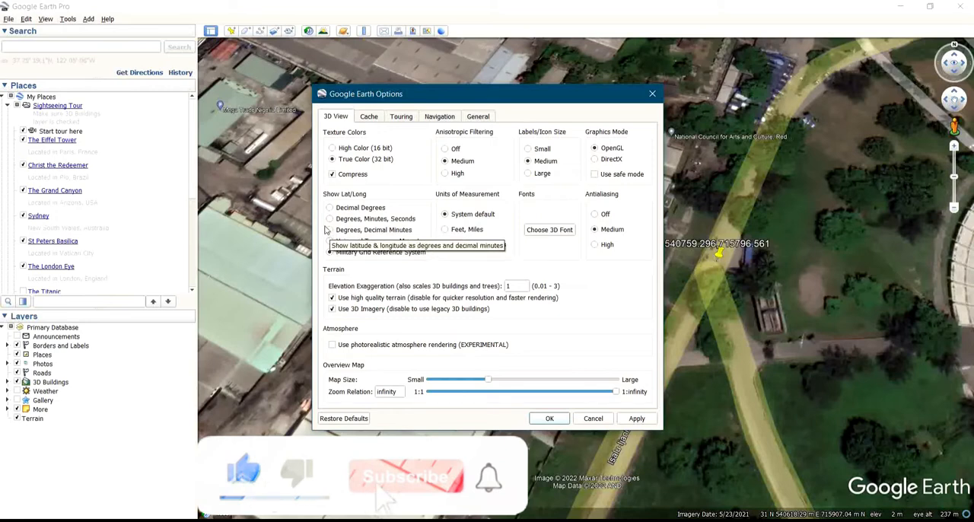
click(330, 251)
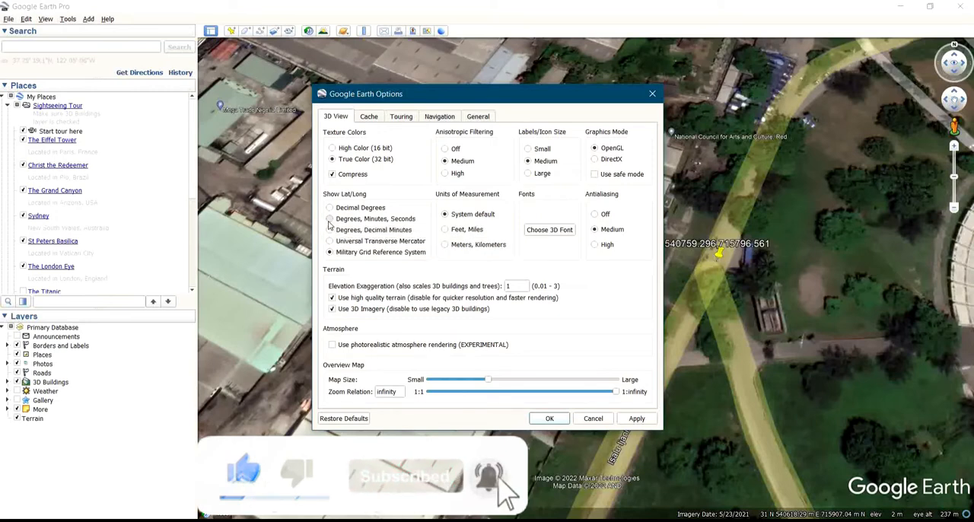
click(330, 218)
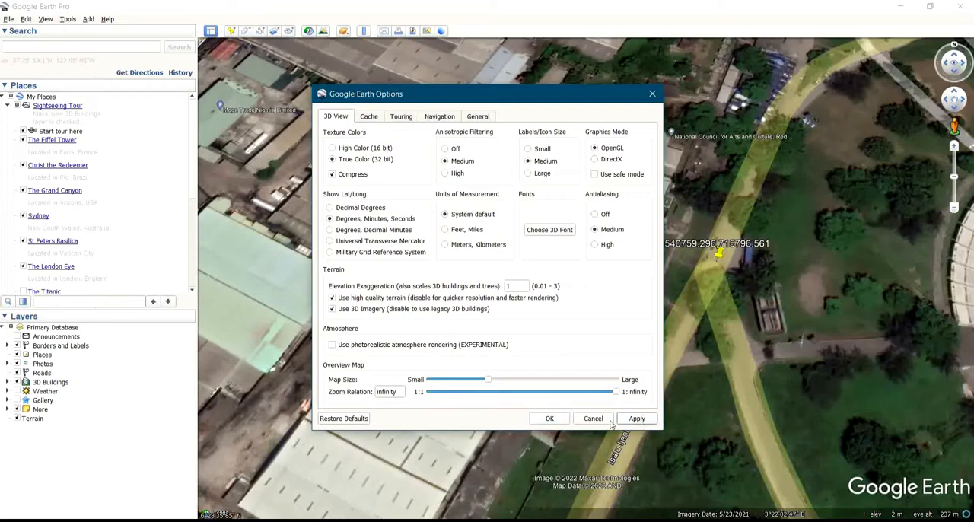
Apply the Degrees, Minutes, Seconds format by confirming the Options window.
click(592, 418)
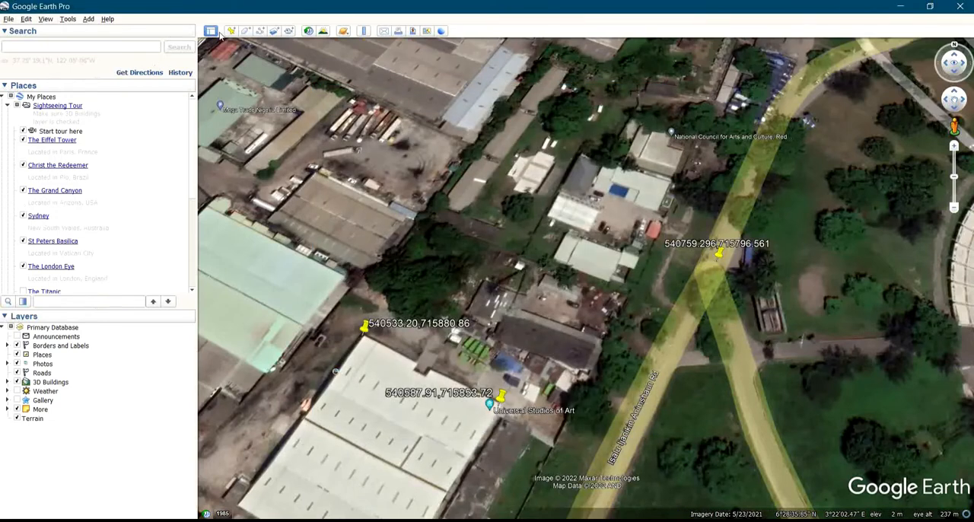
click(245, 31)
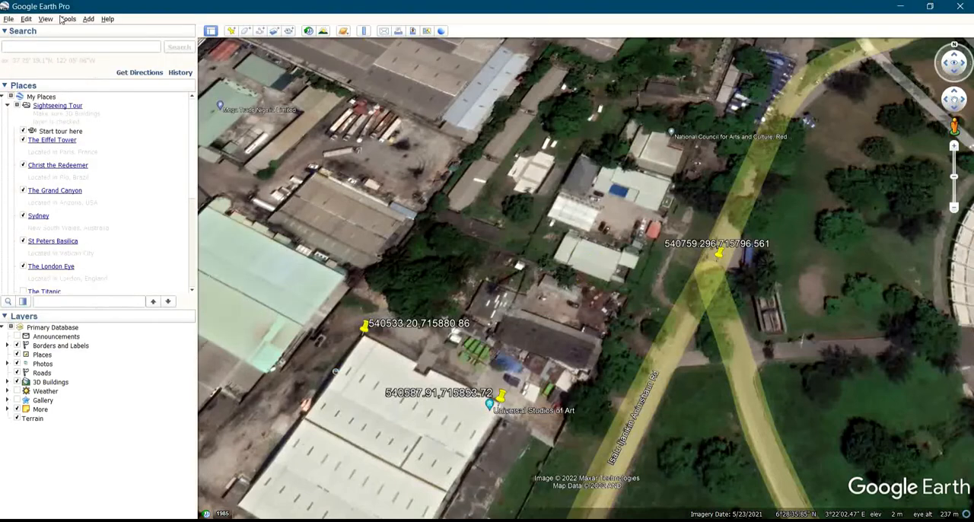
click(68, 19)
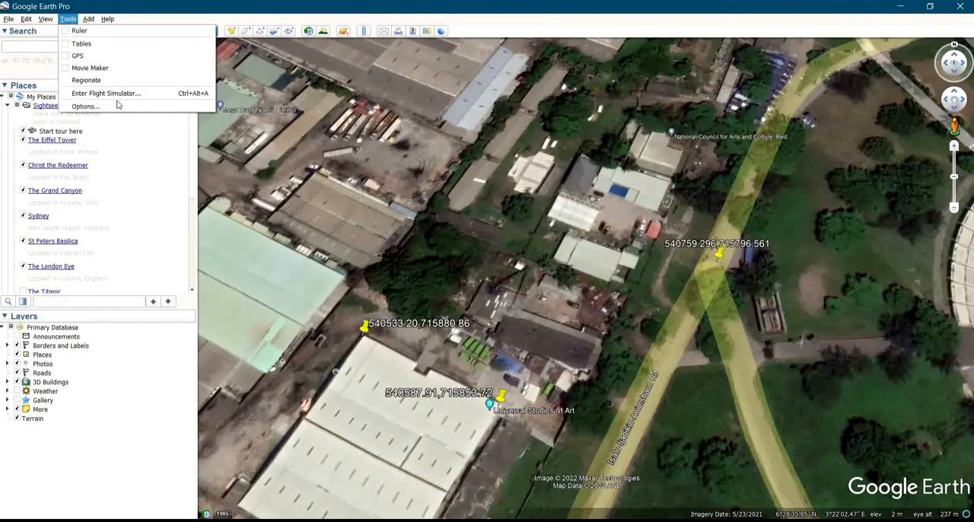
Switch back to UTM and place a new pin at zone 31 N, 540522.03 m E, 715966.04 m N.
click(86, 105)
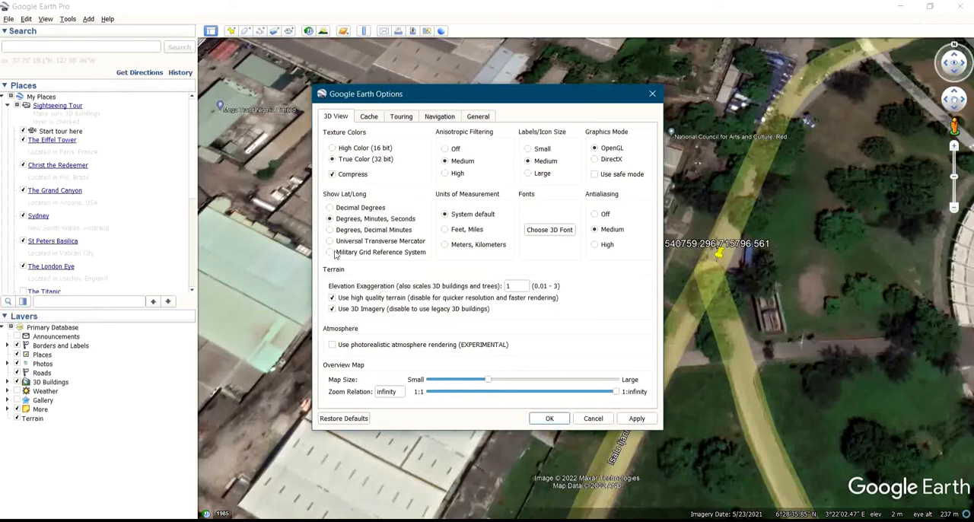
click(330, 241)
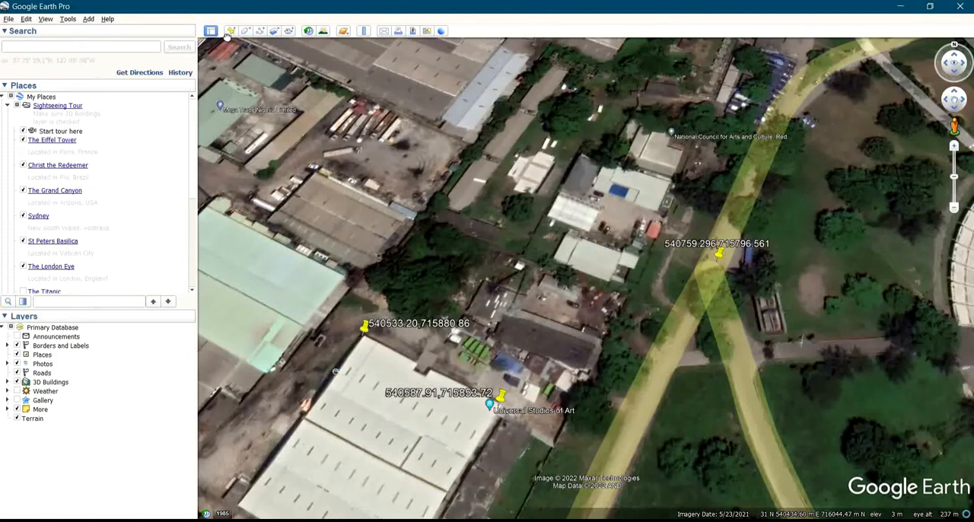
click(244, 31)
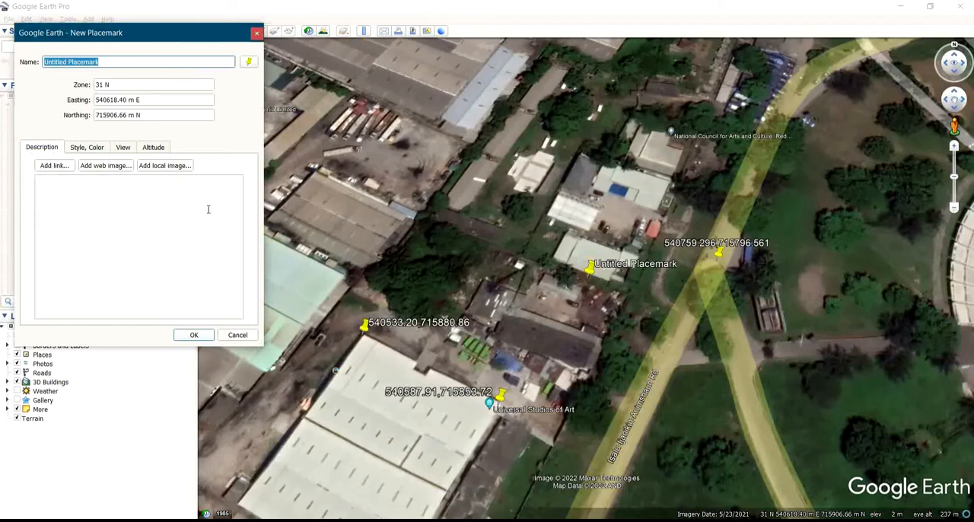
drag(590, 267, 375, 150)
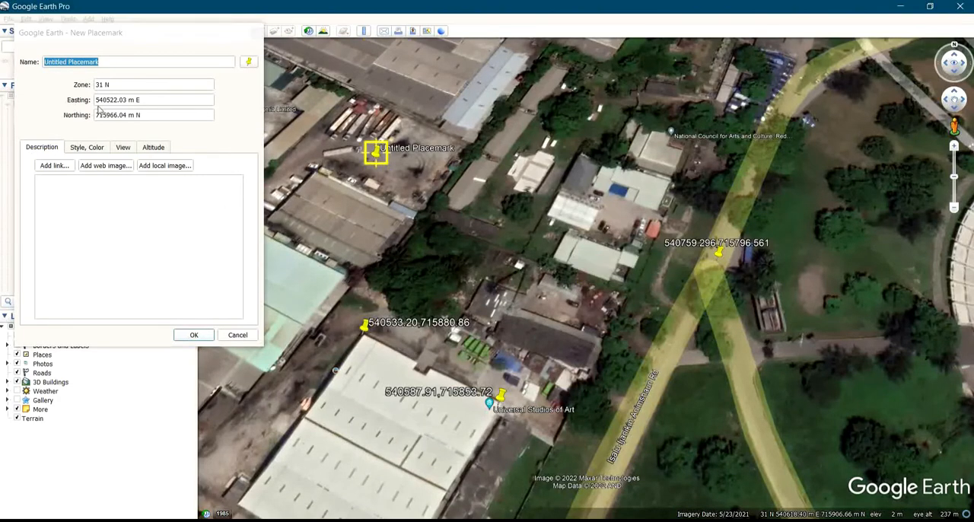